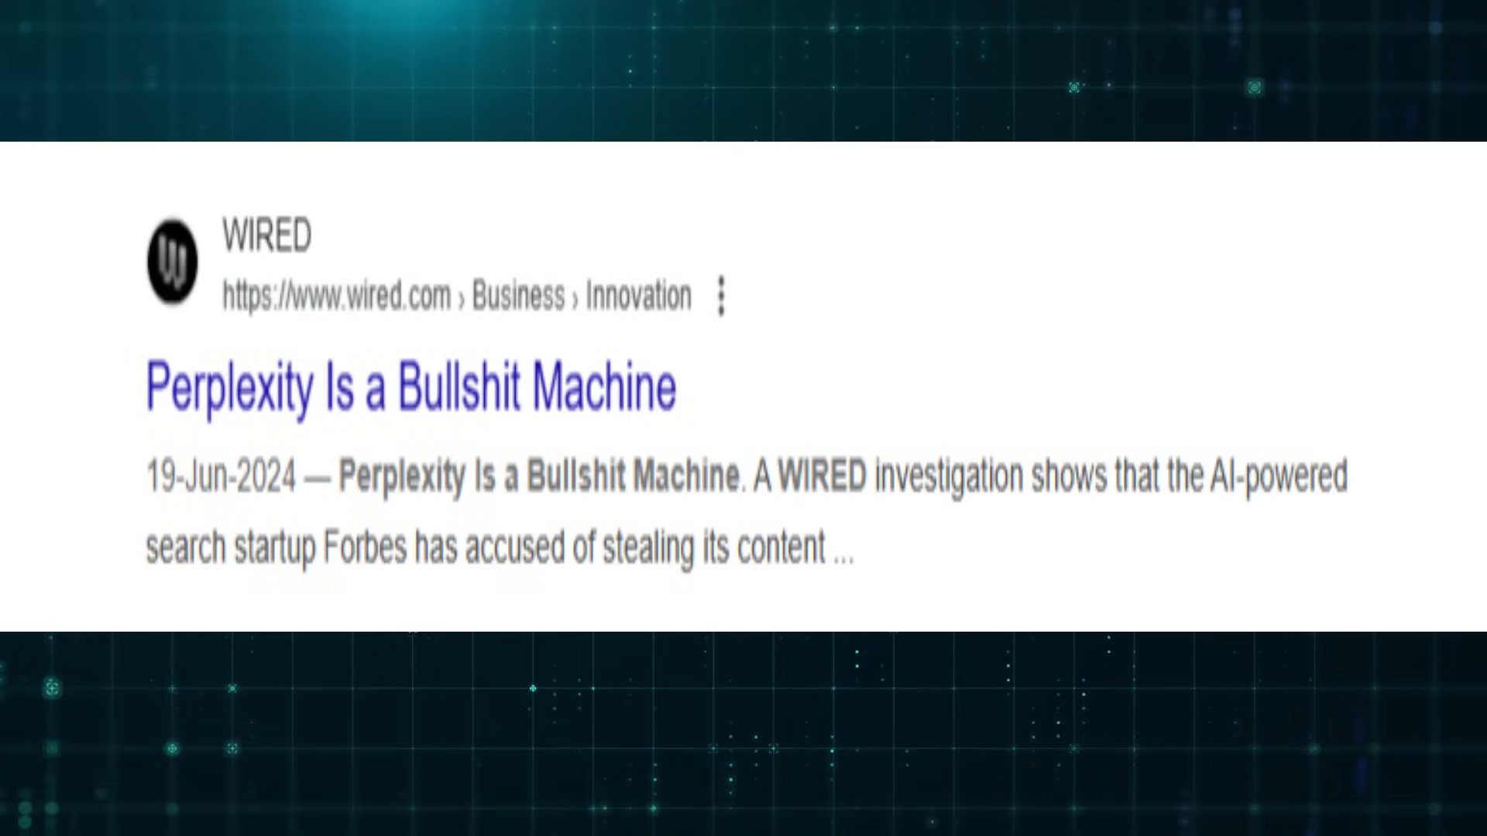
Step: Apply a green highlight over "Perplexity Is" in the WIRED headline
left_click_drag(144, 388, 360, 388)
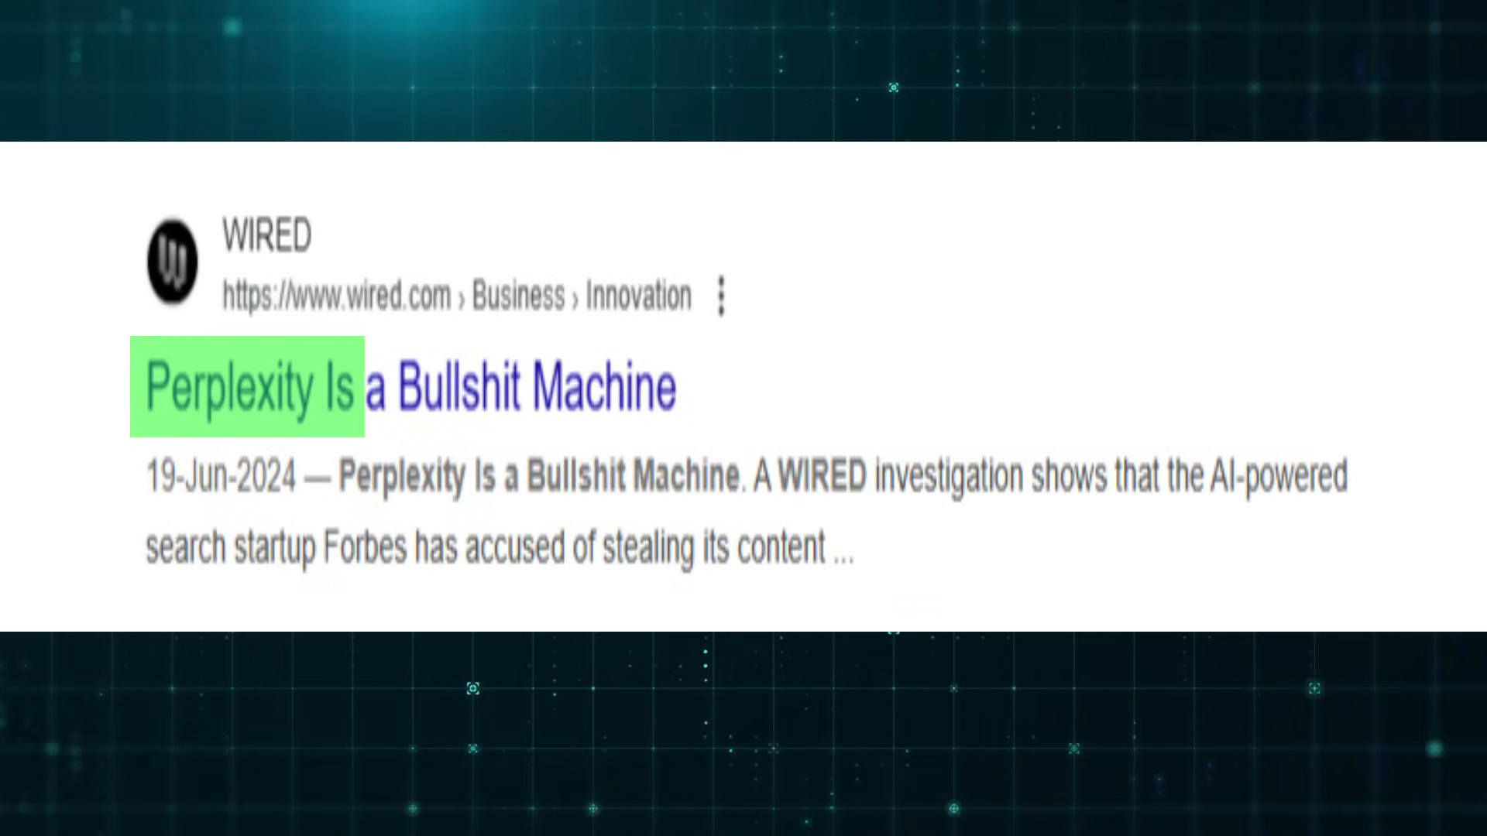